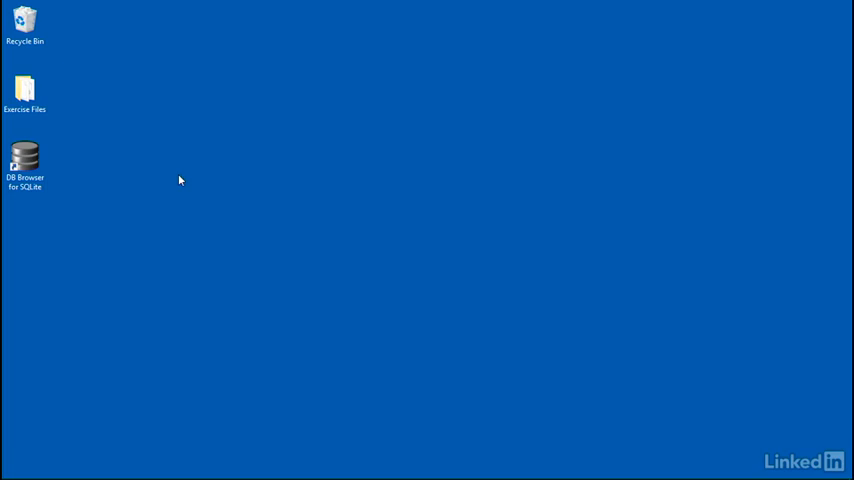
# Step: Launch DB Browser for SQLite and load results.db from the Exercise Files folder
pyautogui.click(24, 160)
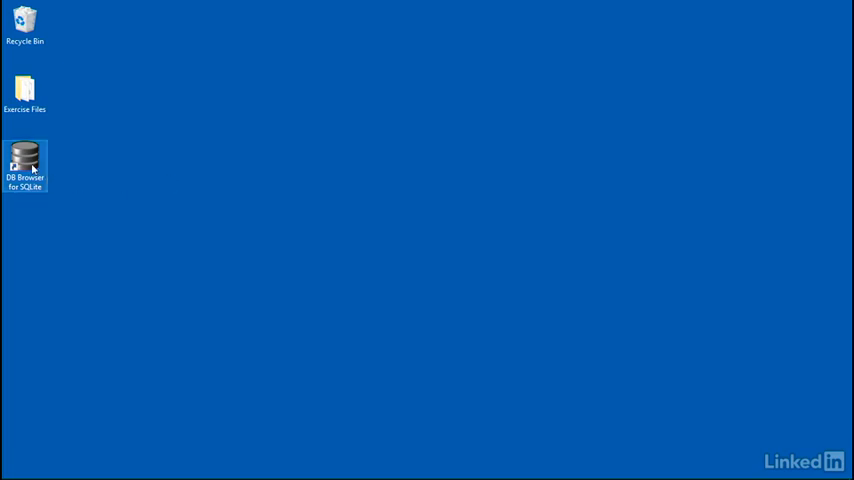
pyautogui.doubleClick(24, 168)
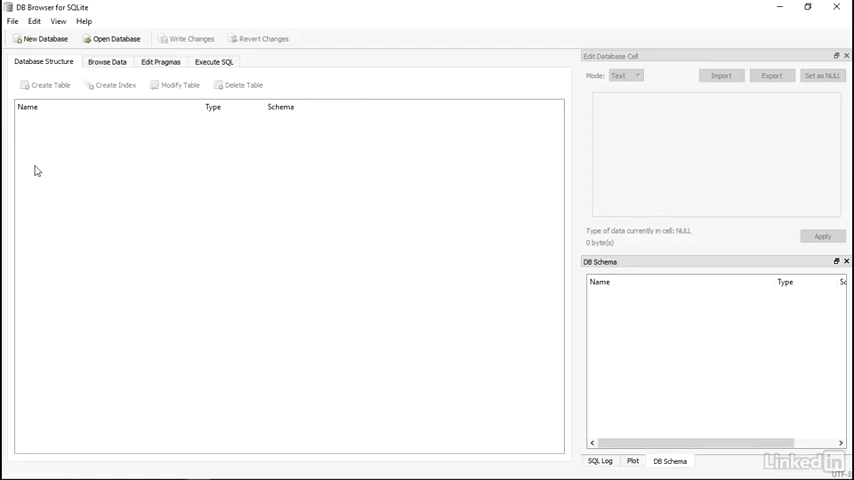
pyautogui.click(12, 20)
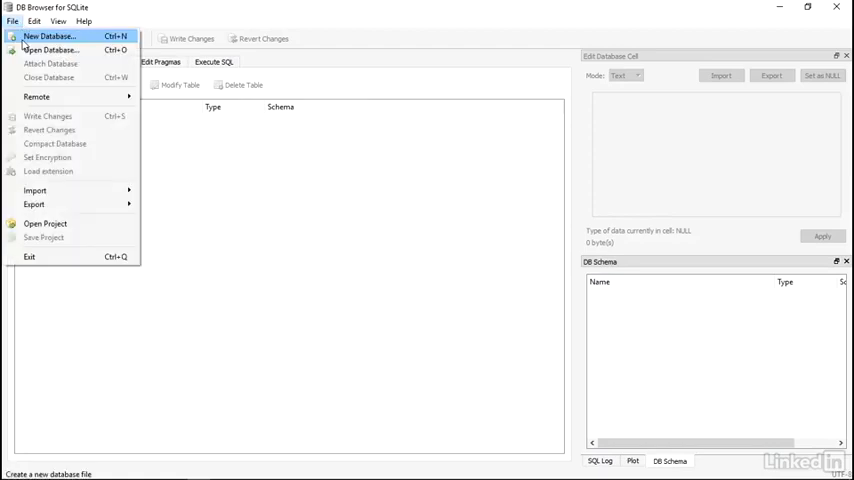
pyautogui.click(48, 48)
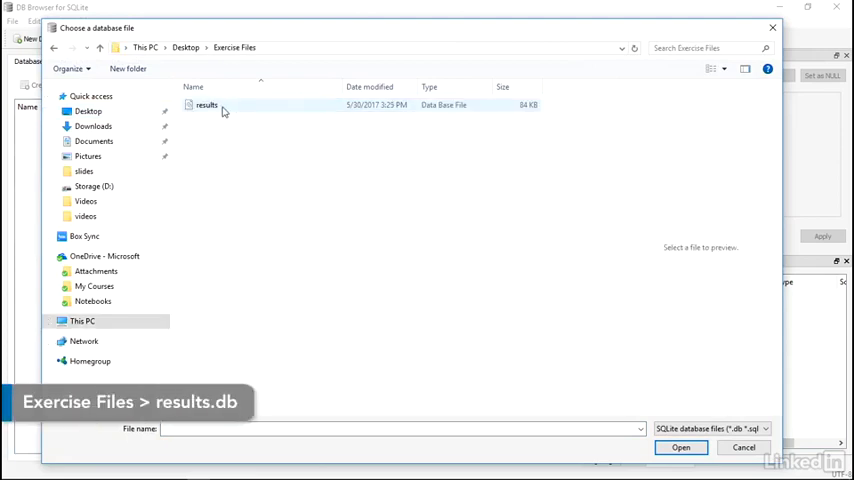
pyautogui.click(206, 104)
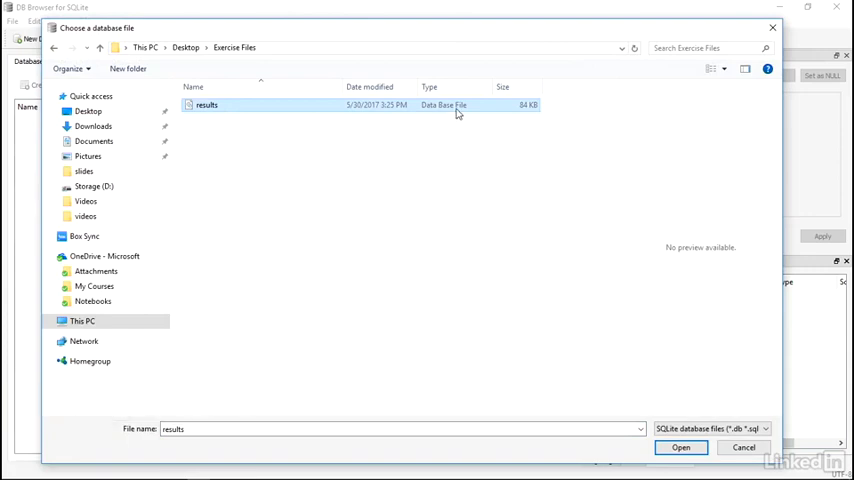
pyautogui.click(680, 448)
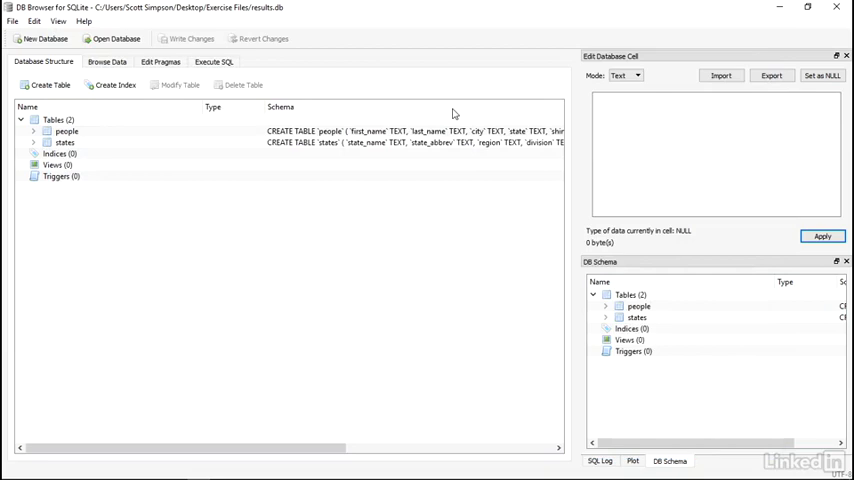
# Step: Review the Database Structure, browse the people table's rows, then switch to Execute SQL
pyautogui.click(64, 142)
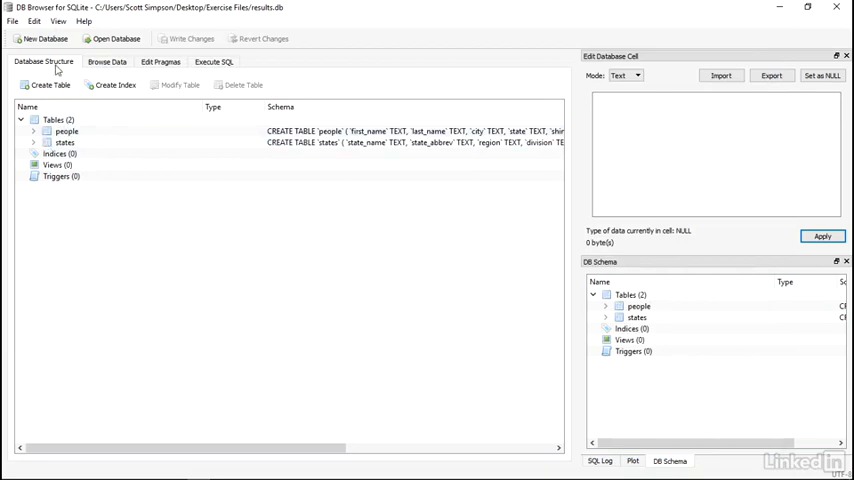
pyautogui.click(64, 142)
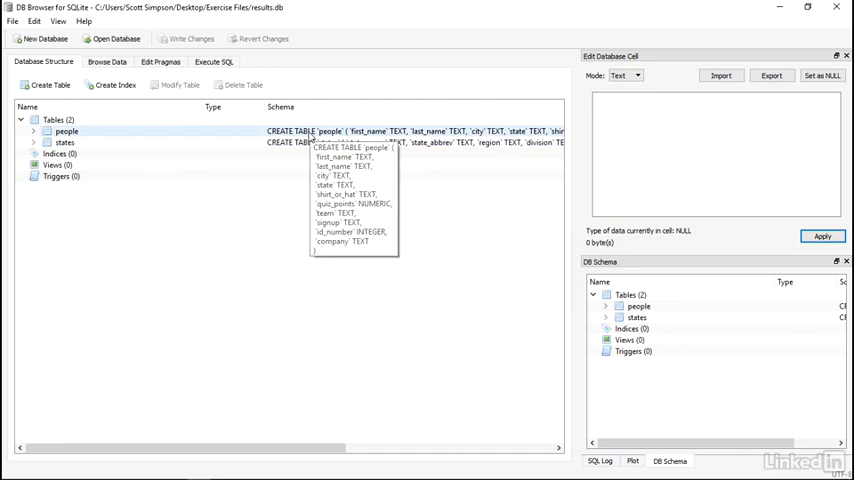
pyautogui.moveTo(312, 136)
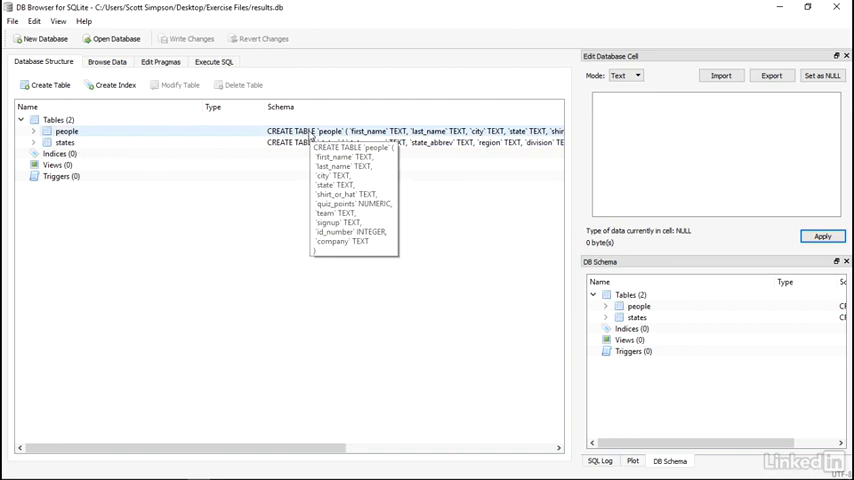
pyautogui.moveTo(92, 62)
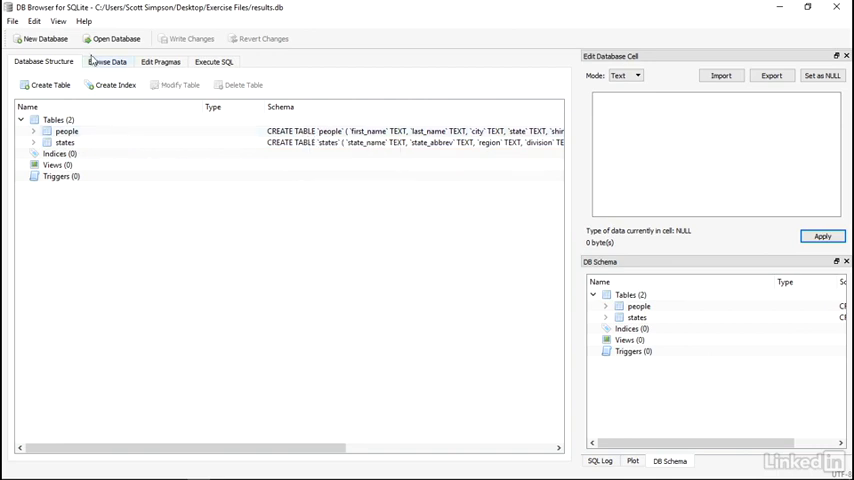
pyautogui.click(108, 60)
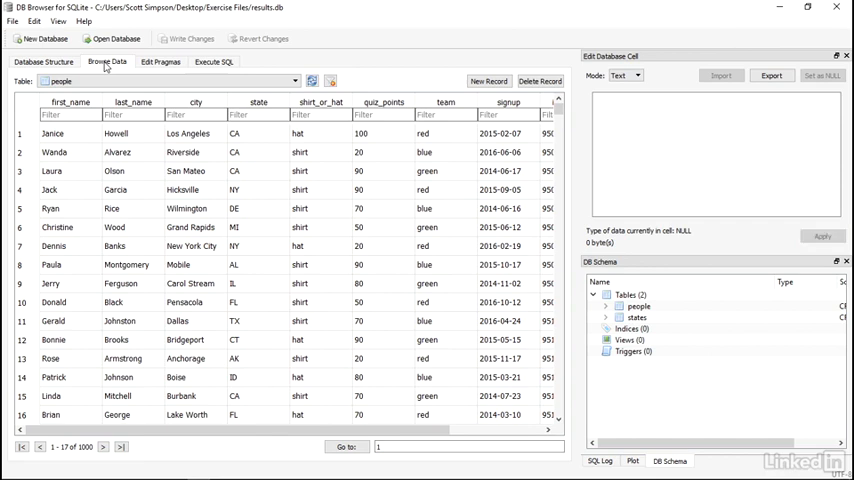
pyautogui.click(212, 60)
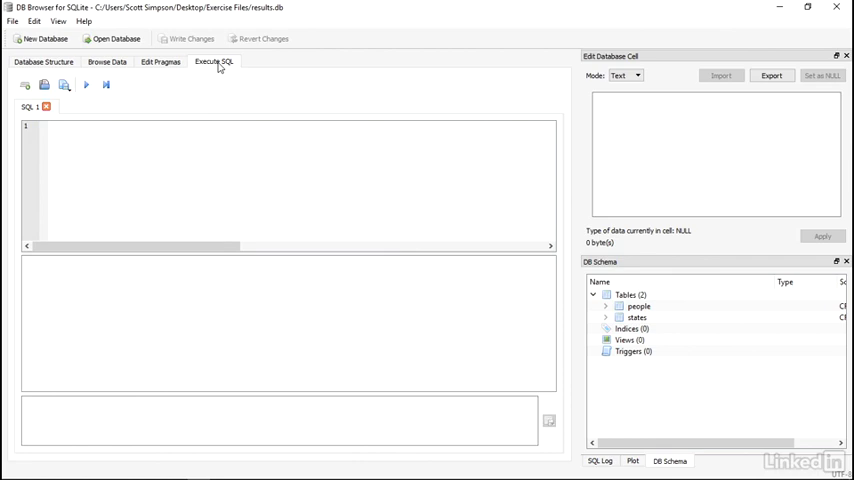
# Step: In Preferences, increase the SQL editor and SQL log font sizes and apply them
pyautogui.click(12, 20)
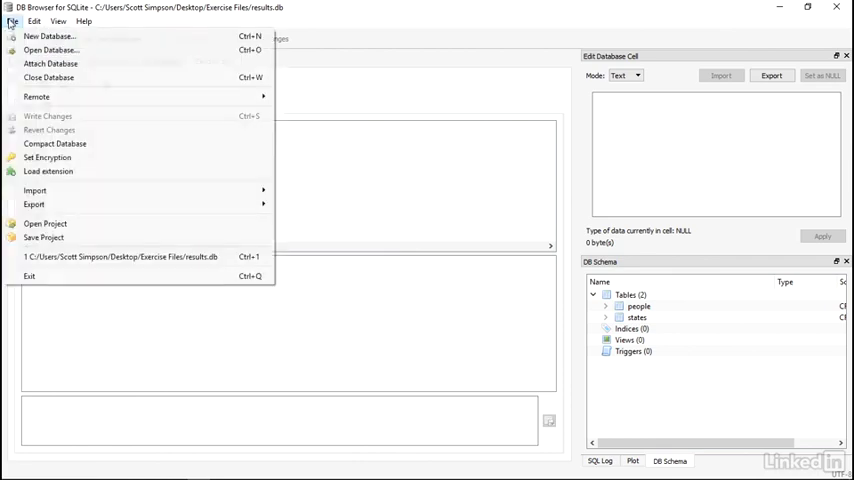
pyautogui.click(58, 20)
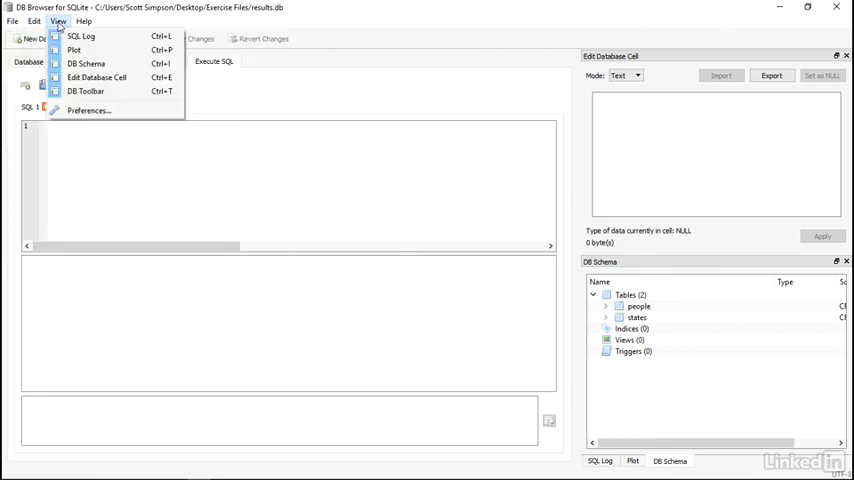
pyautogui.click(88, 110)
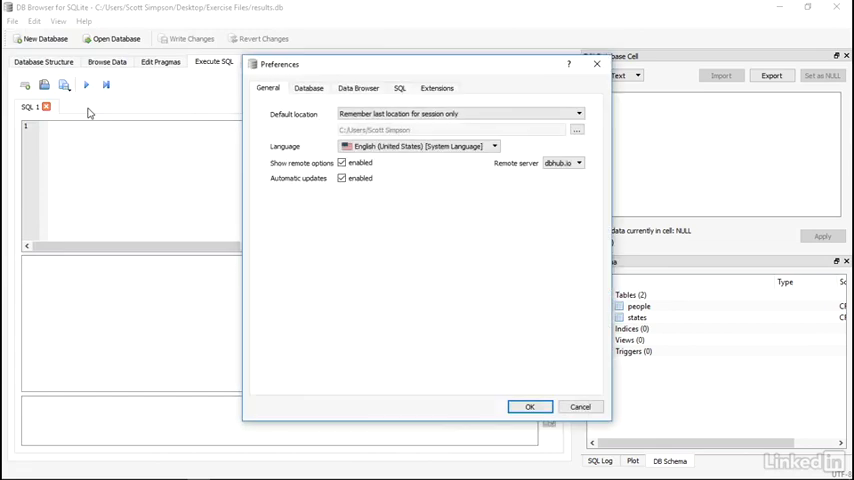
pyautogui.click(400, 88)
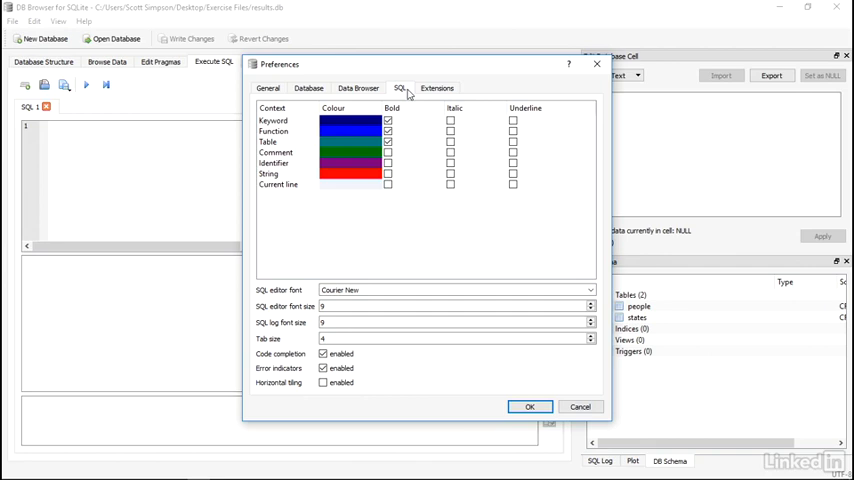
pyautogui.moveTo(404, 132)
pyautogui.write('16')
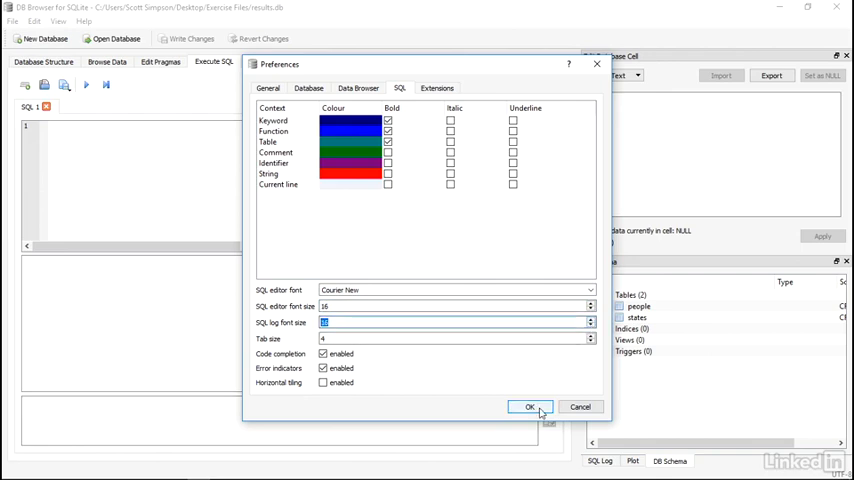
pyautogui.click(530, 406)
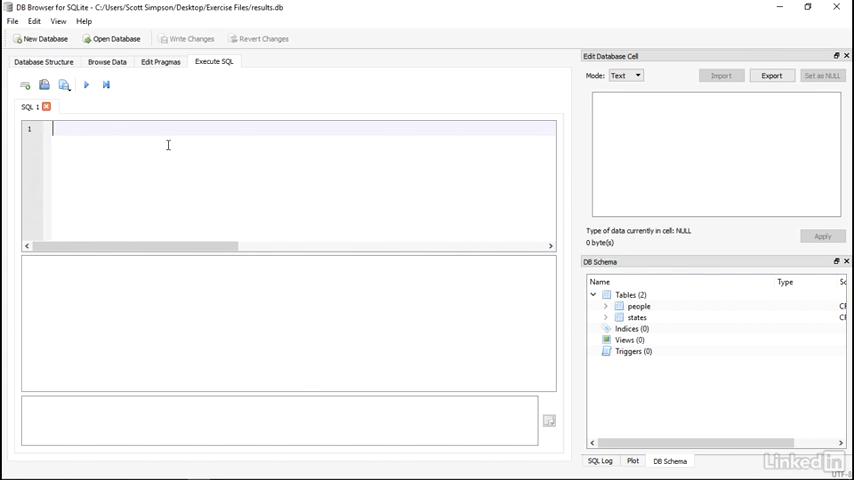
# Step: Run SELECT * FROM people; and get 1000 rows in the results pane
pyautogui.write('SELECT *')
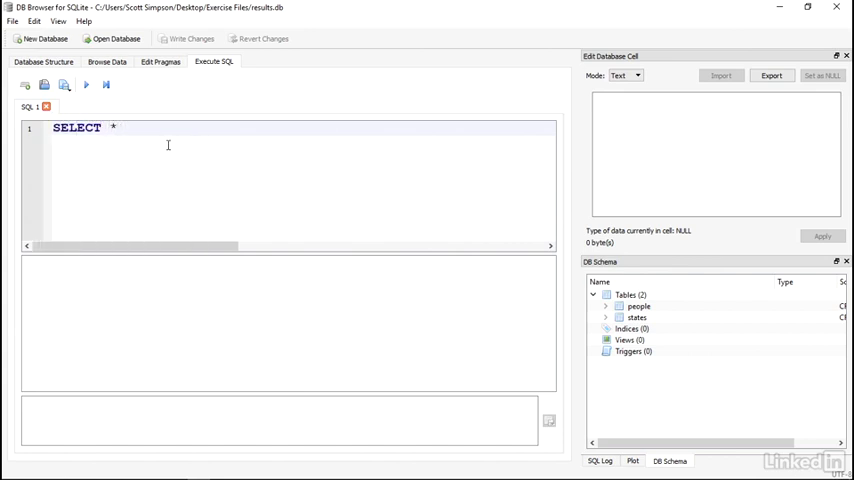
pyautogui.write('FROM people;')
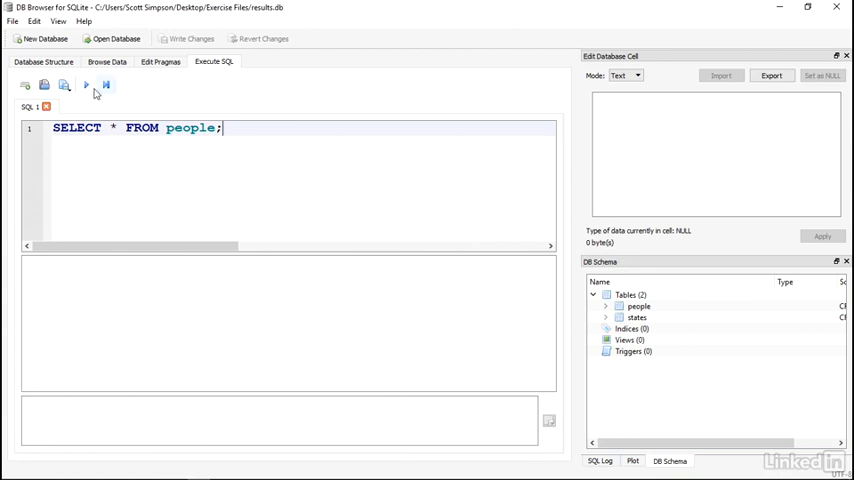
pyautogui.moveTo(86, 84)
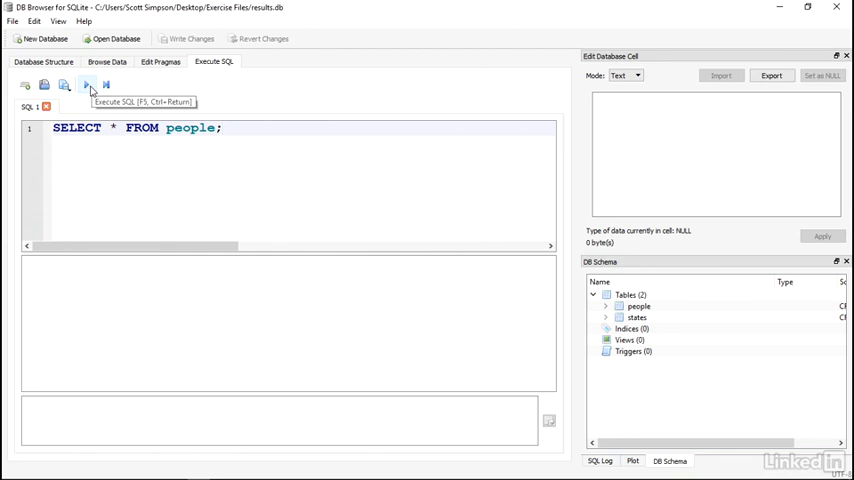
pyautogui.click(86, 84)
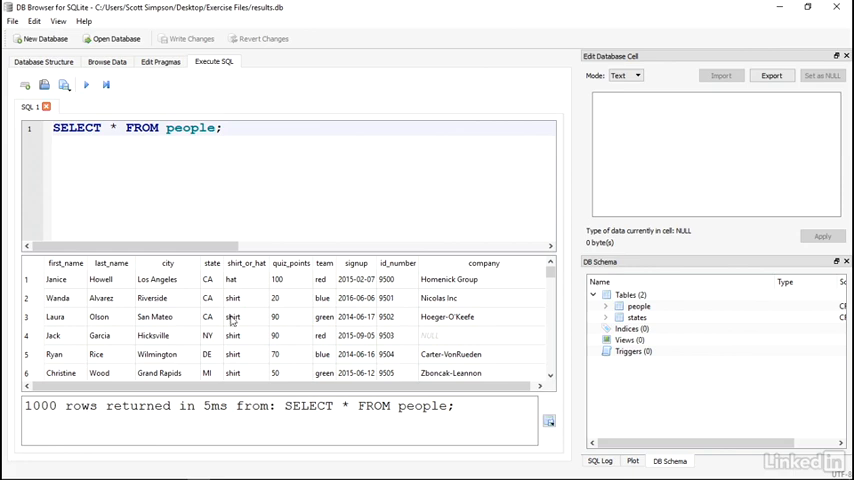
pyautogui.tripleClick(240, 404)
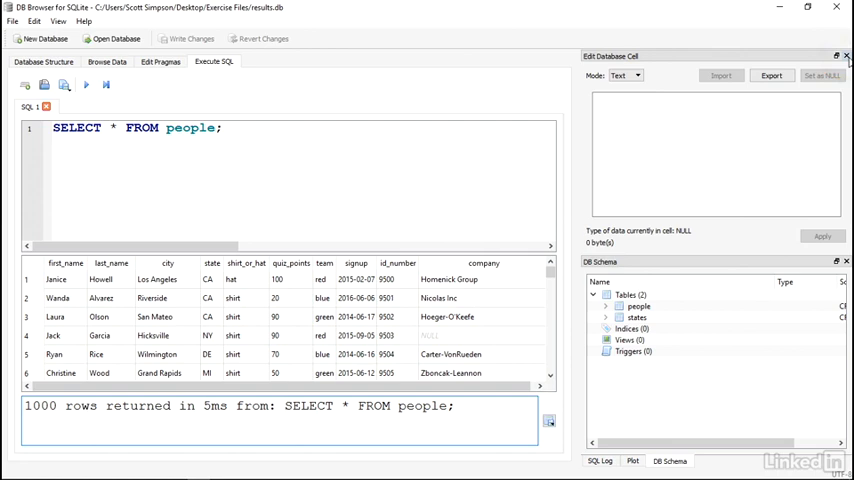
# Step: Show the SQL Log panel and the 'Show SQL submitted by' choices
pyautogui.click(632, 460)
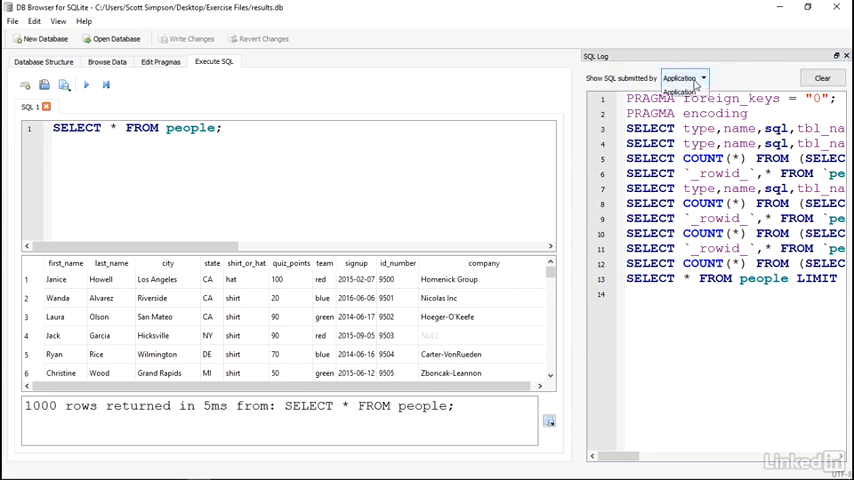
pyautogui.click(684, 78)
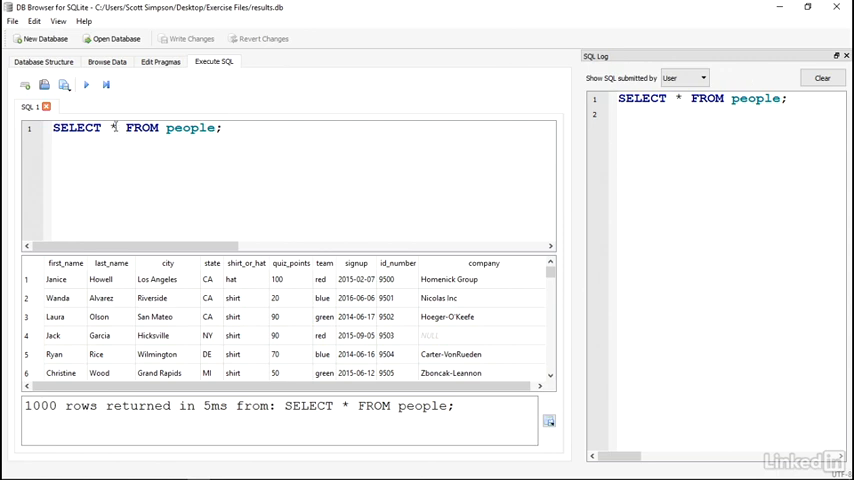
# Step: Run SELECT first_name FROM people; then recall SELECT * FROM people from the log and rerun it
pyautogui.write('first')
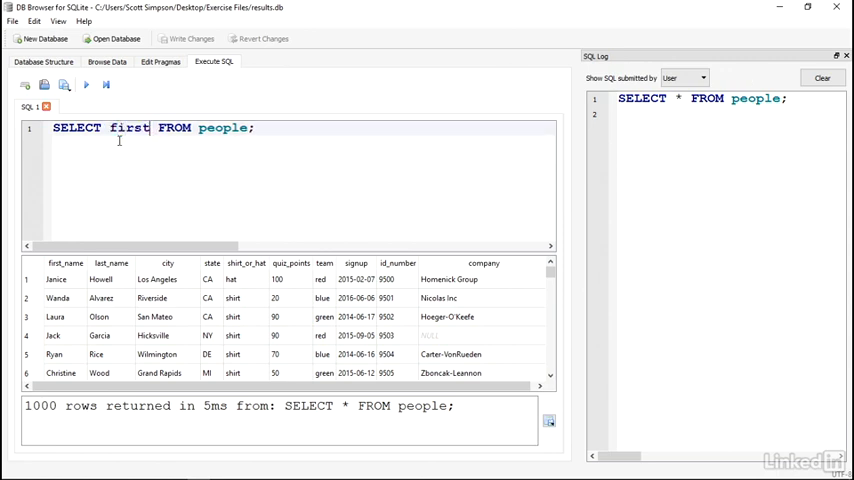
pyautogui.write('_name')
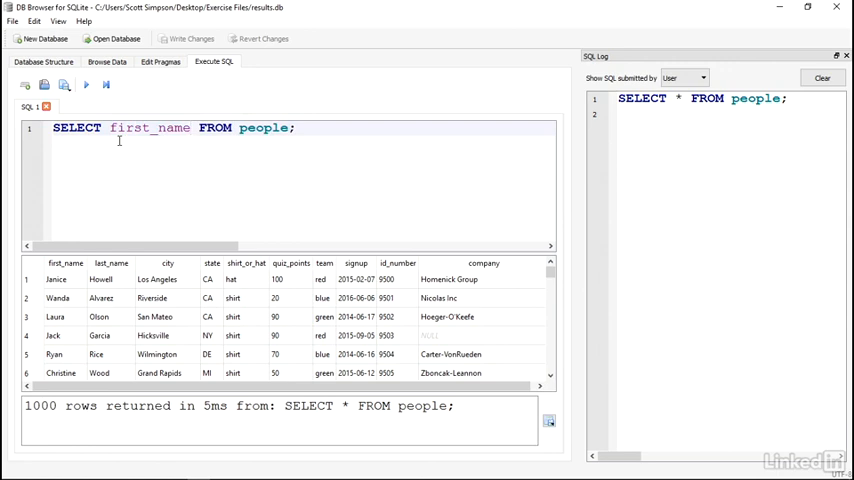
pyautogui.click(86, 84)
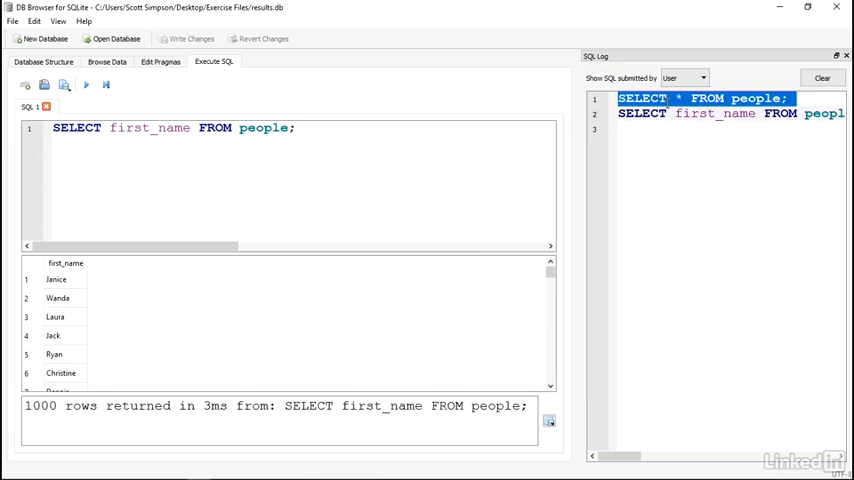
pyautogui.click(298, 128)
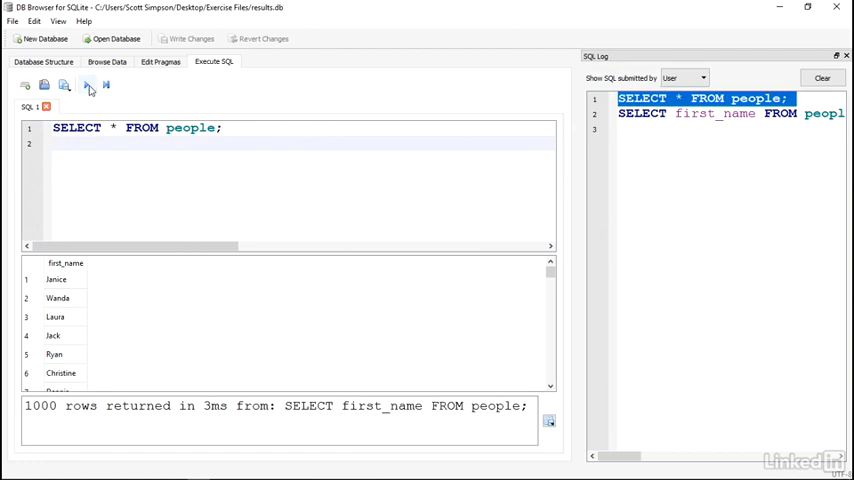
pyautogui.click(86, 84)
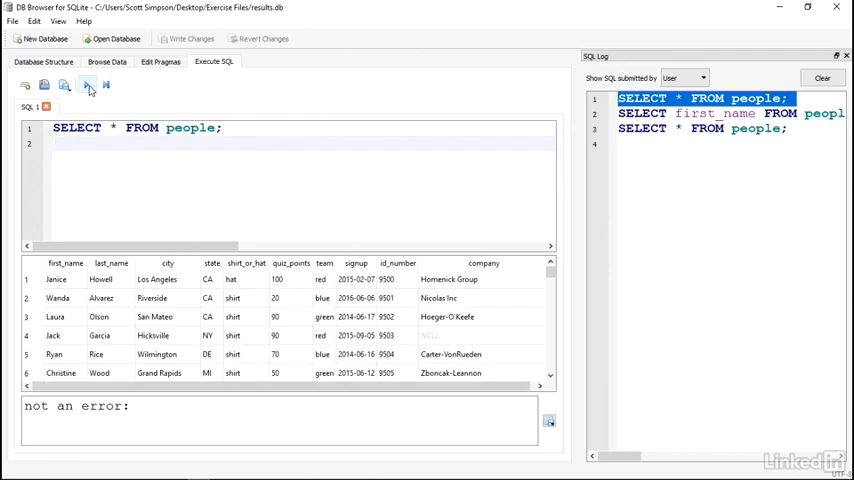